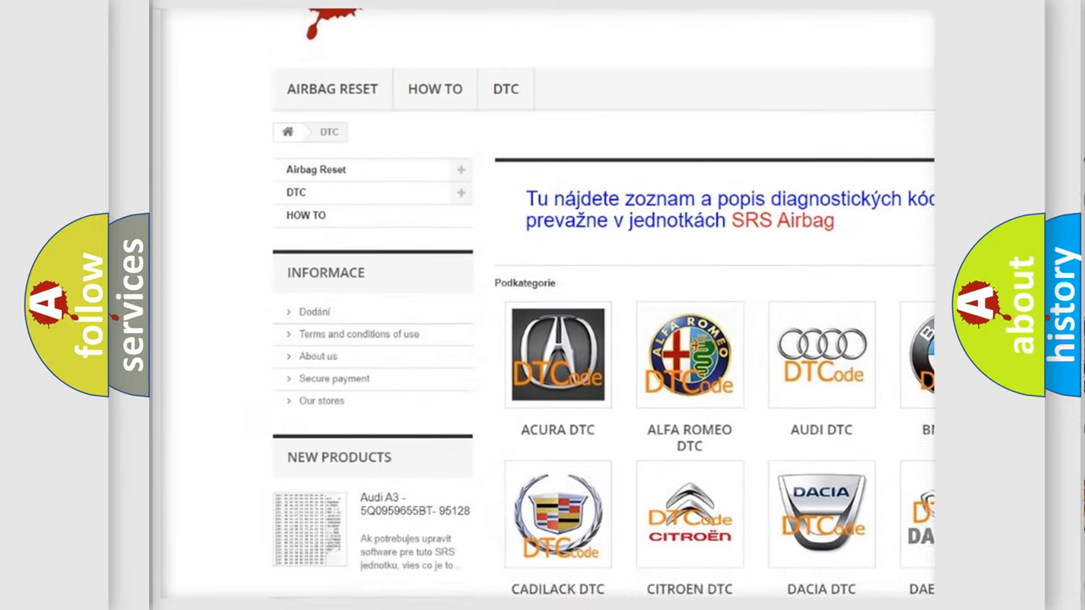
scroll("down", 3)
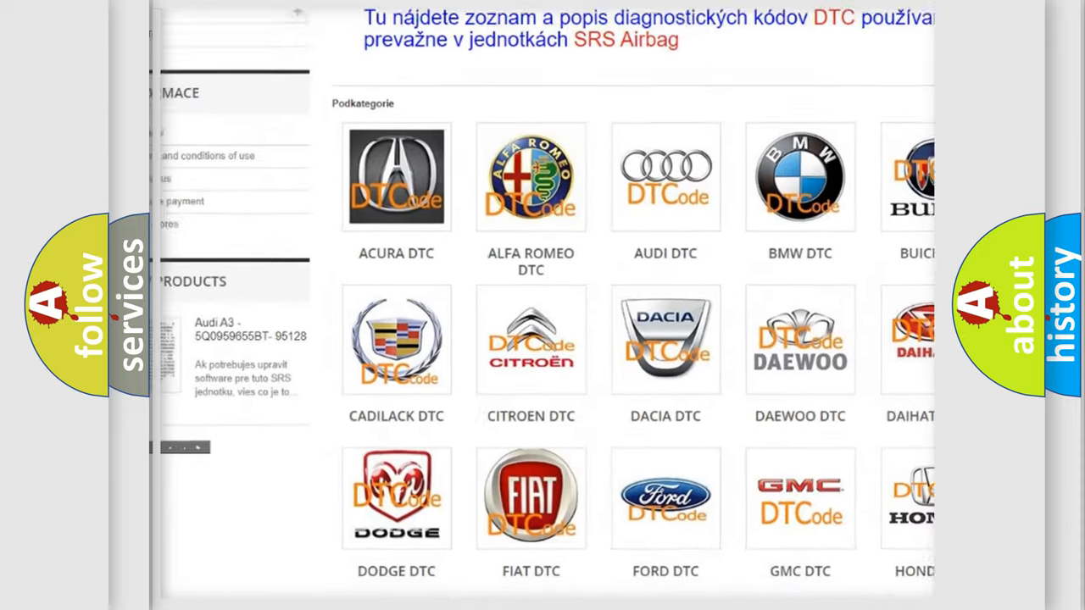
scroll("down", 3)
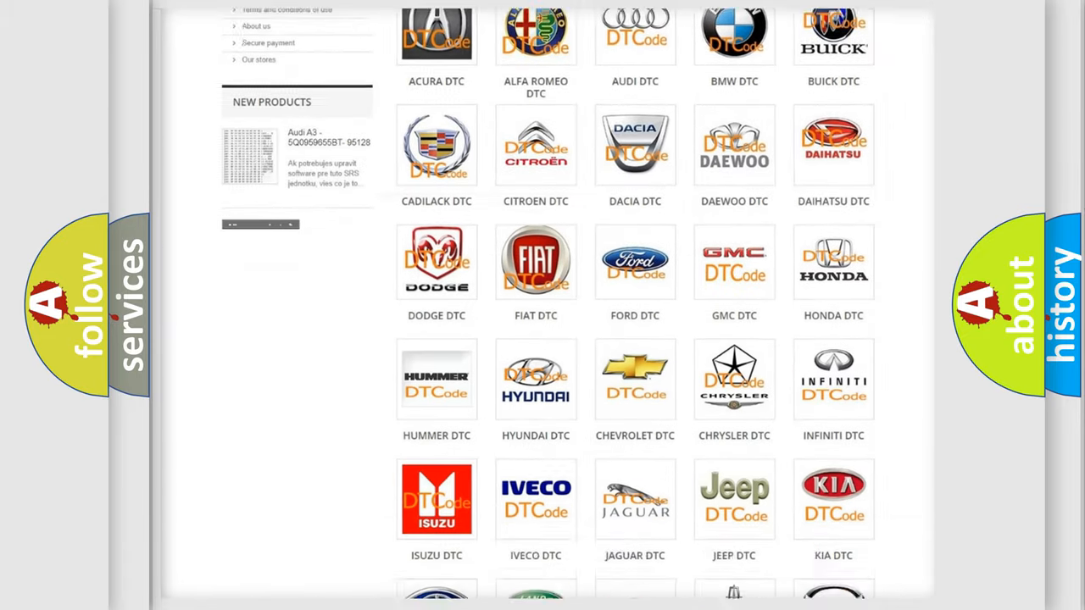
scroll("down", 3)
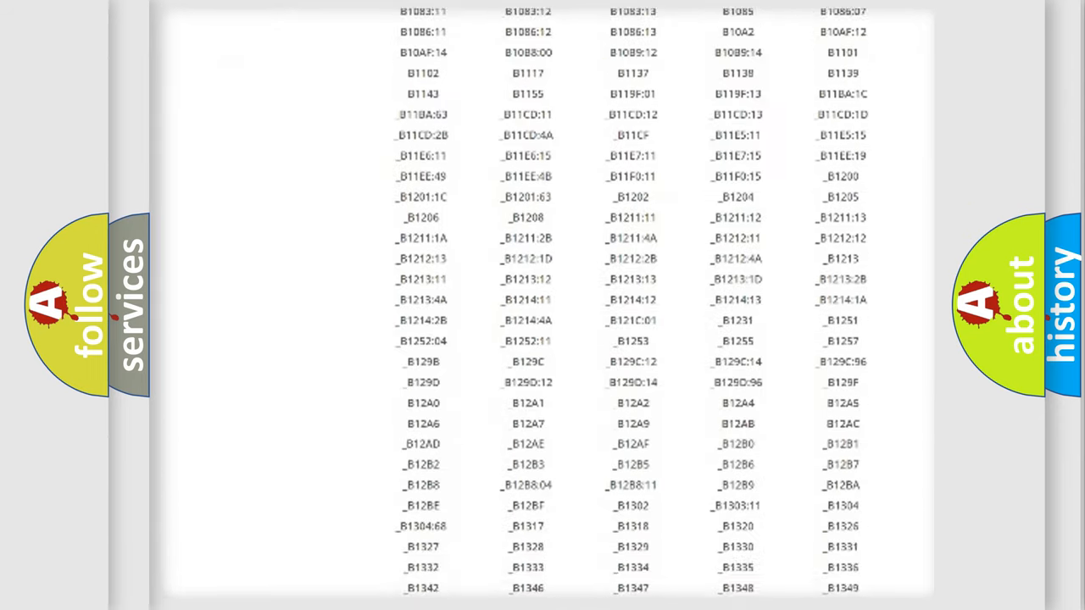
scroll("down", 3)
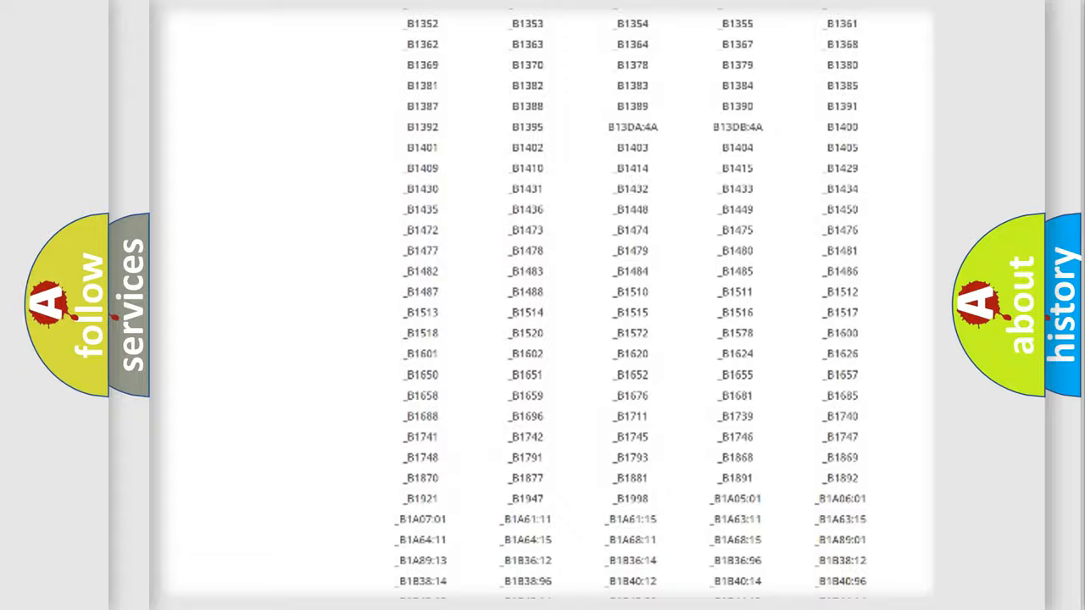